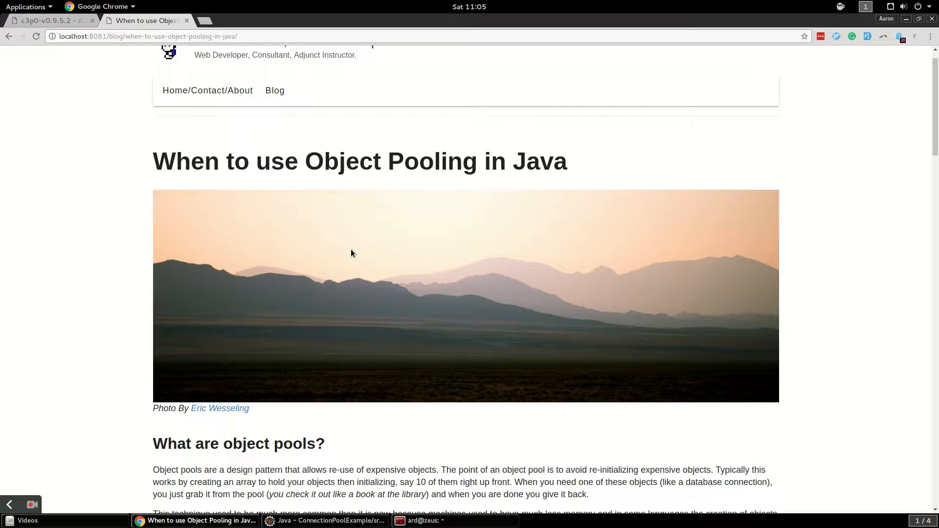
- Scroll past the header image to the 'What are object pools?' and drawbacks sections
scroll("down", 3)
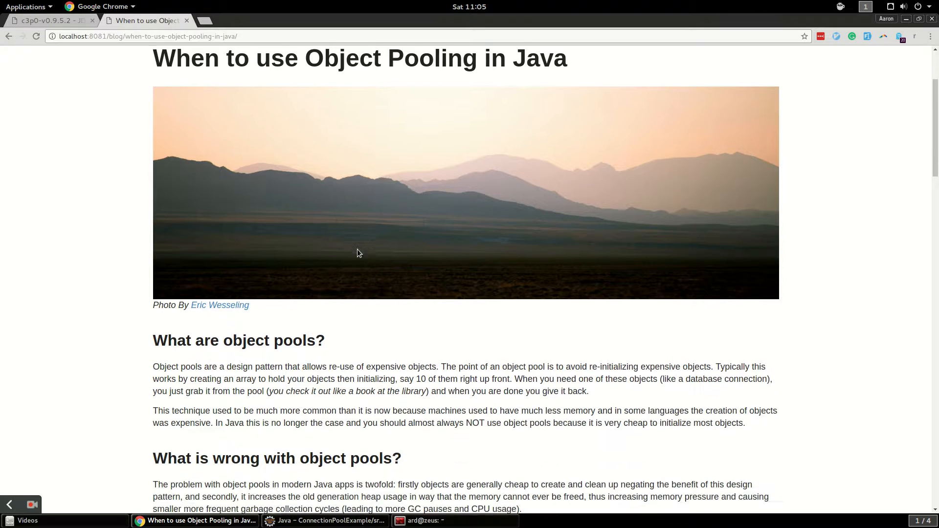
scroll("down", 3)
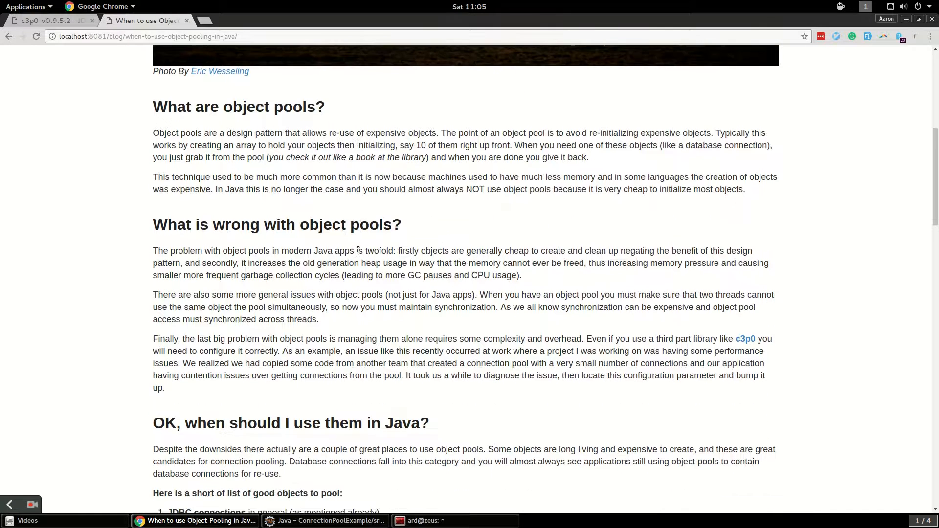
mouse_move(710, 251)
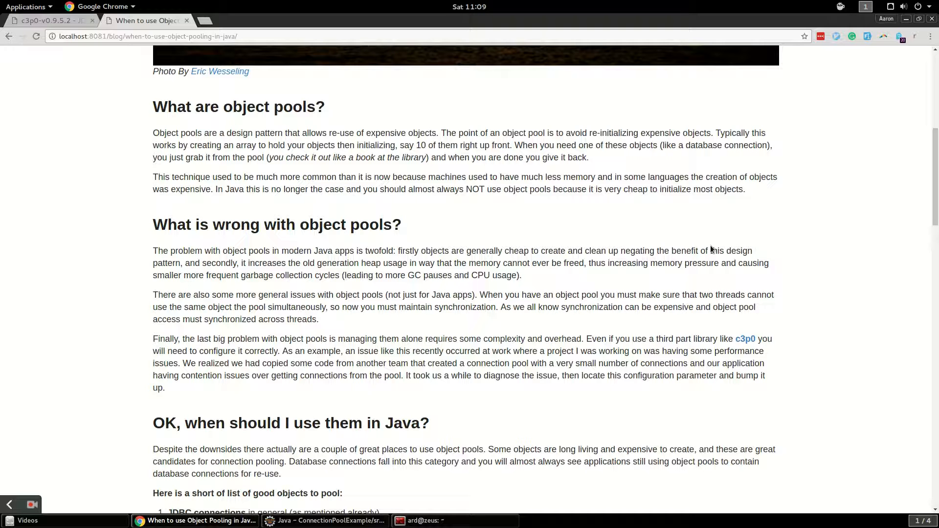
- Scroll to the numbered list of good objects to pool under 'when should I use them'
scroll("down", 3)
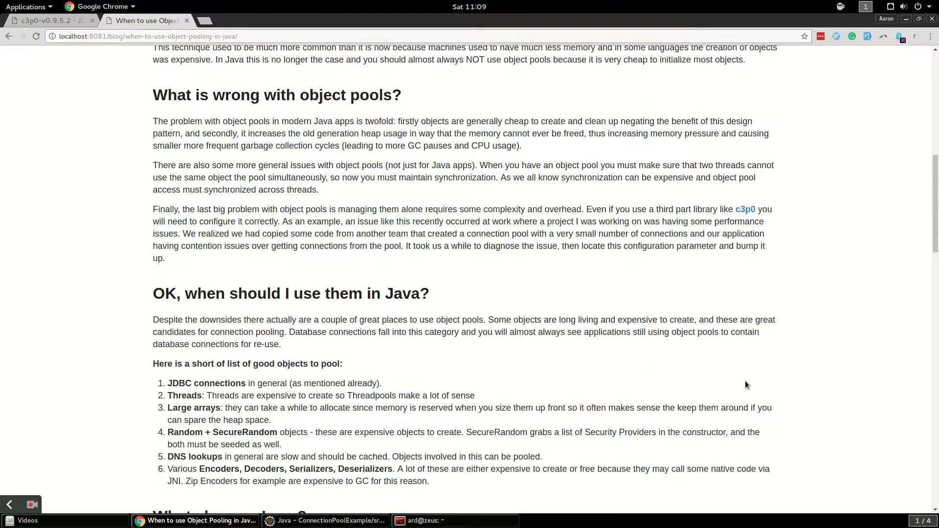
scroll("down", 3)
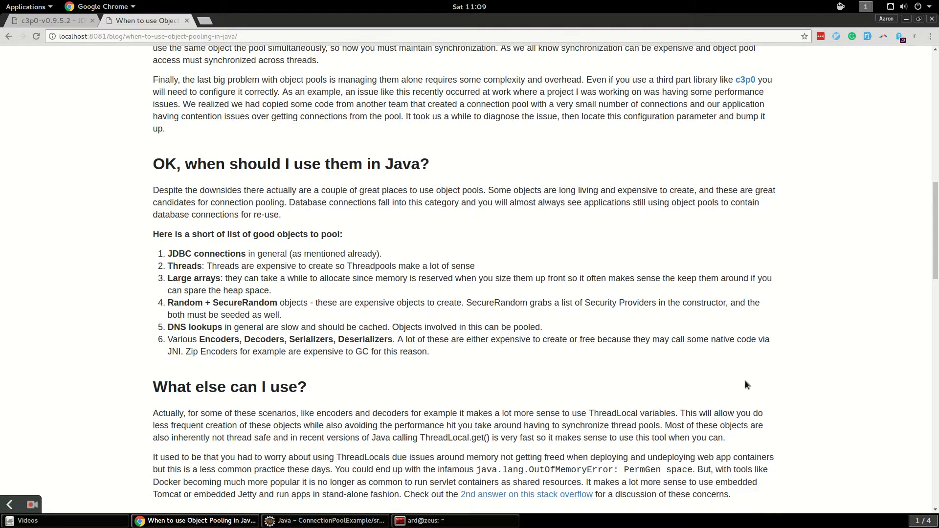
mouse_move(697, 333)
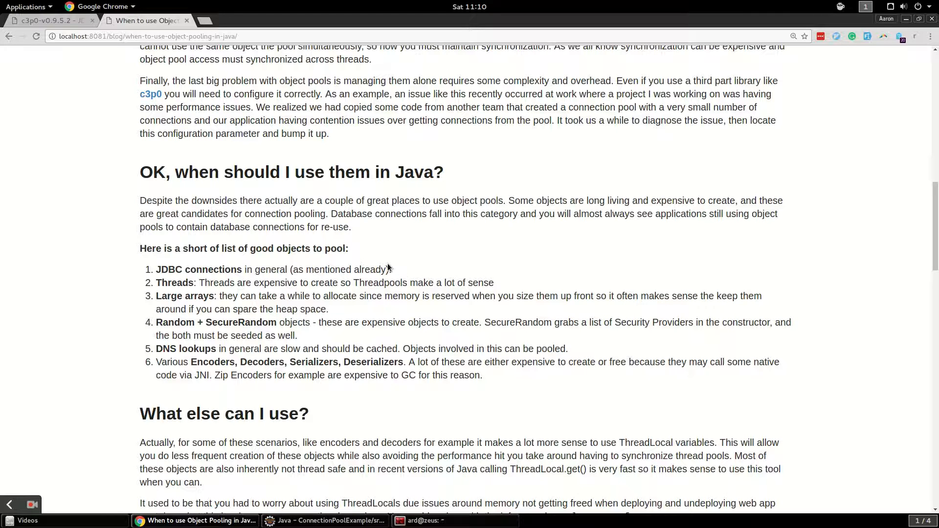
mouse_move(640, 319)
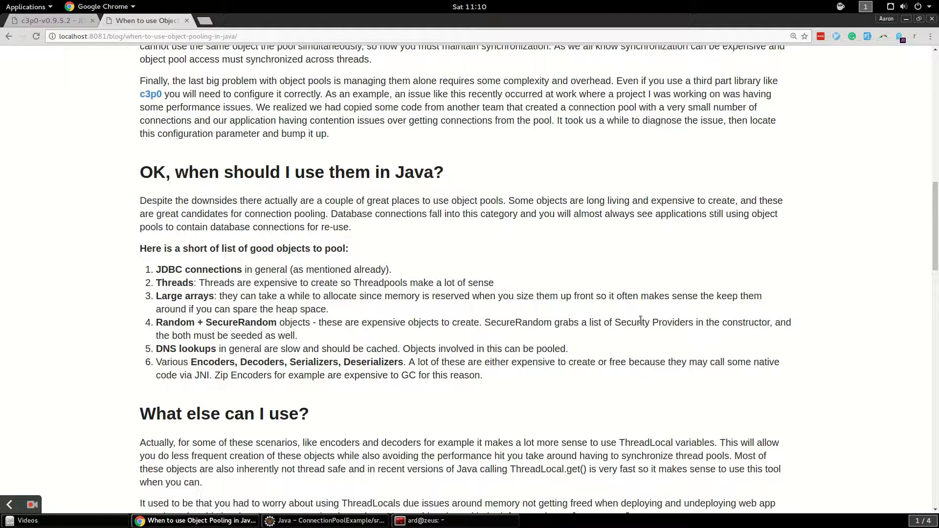
mouse_move(622, 327)
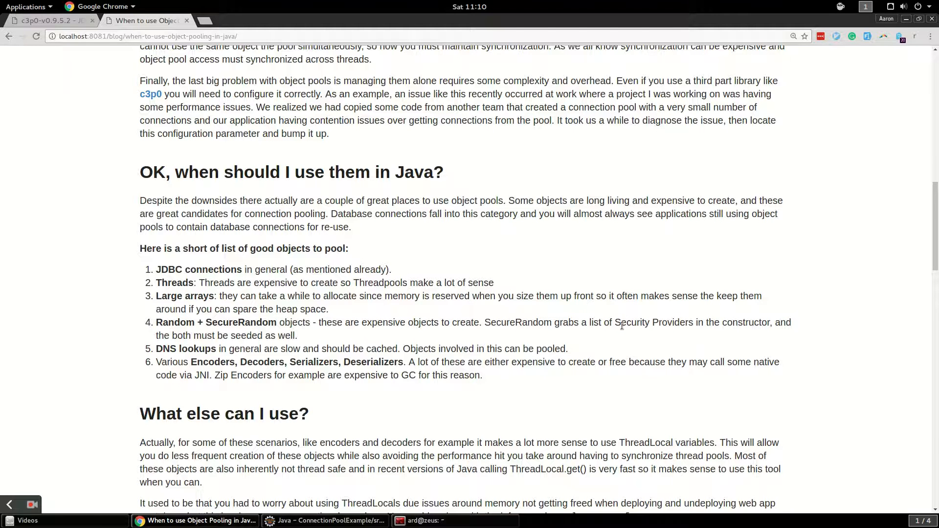
- Scroll past 'What else can I use?' to the c3p0 connection pool example code
scroll("down", 3)
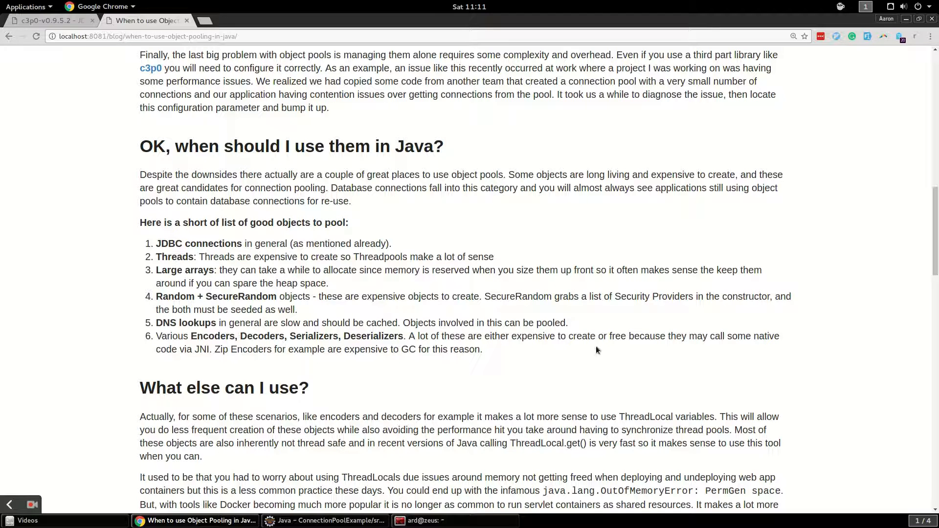
scroll("down", 3)
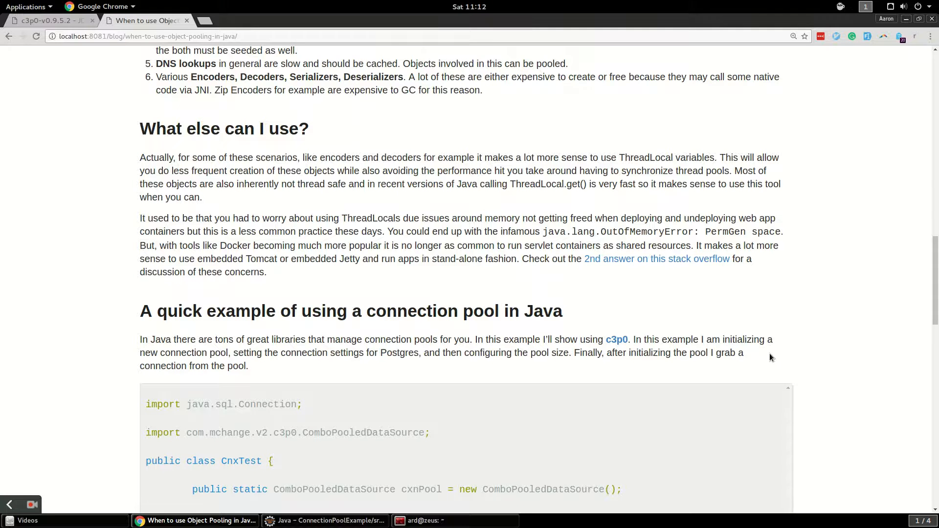
scroll("down", 3)
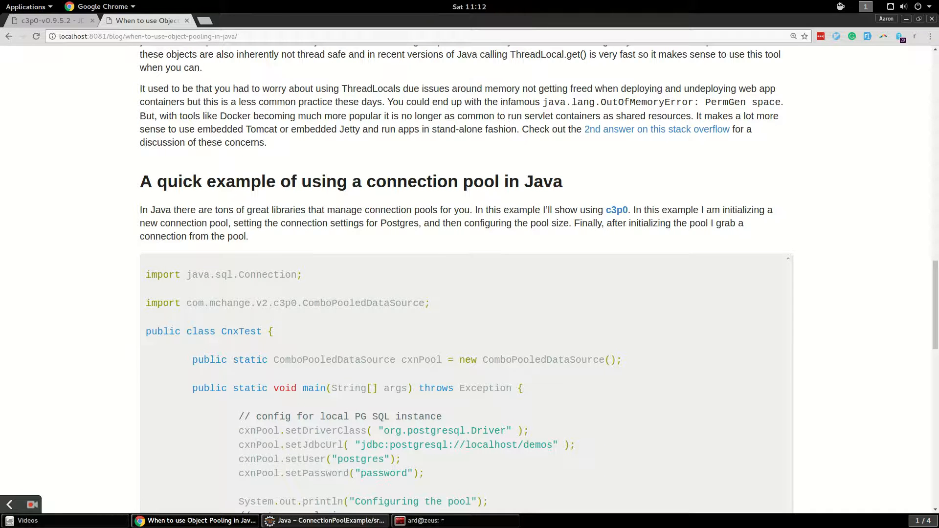
- Switch to Eclipse showing CnxTest.java with its completed c3p0 console output
left_click(323, 520)
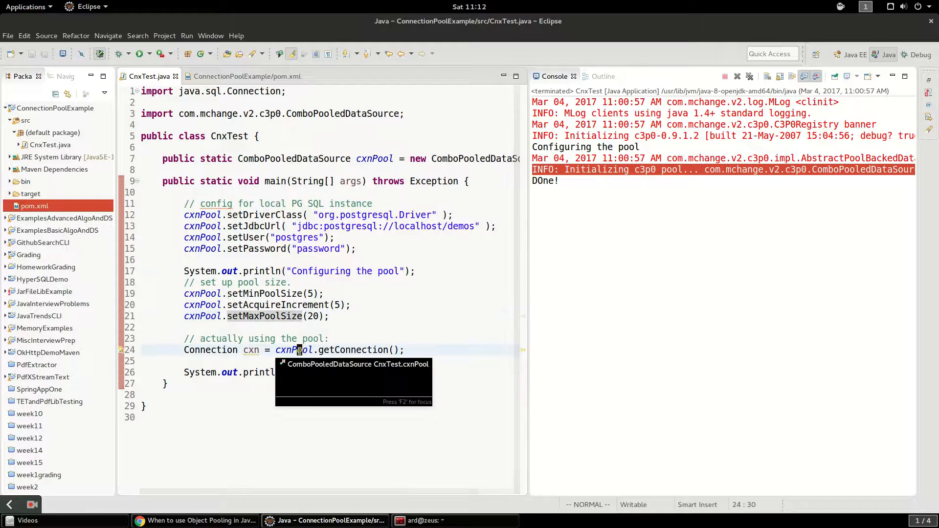
- Run CnxTest as a Java application for a fresh console log ending in DOne!
left_click(221, 350)
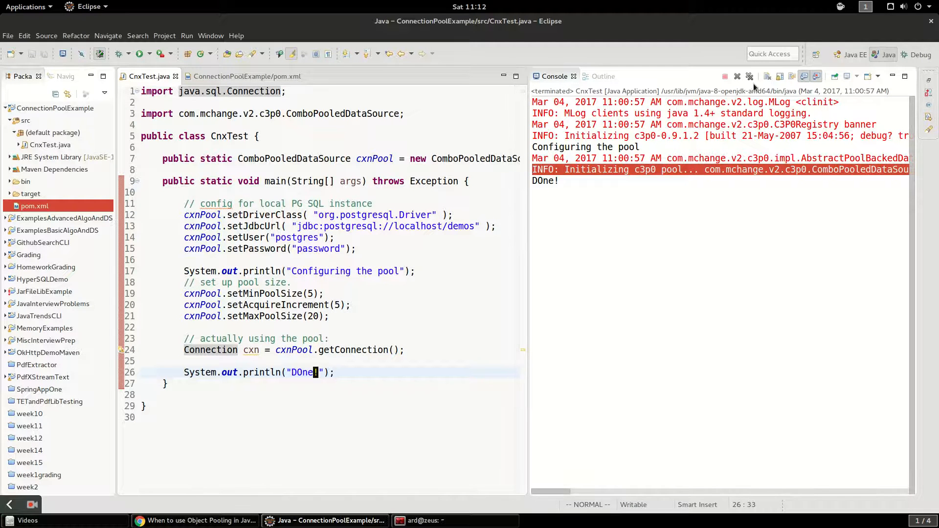
right_click(383, 195)
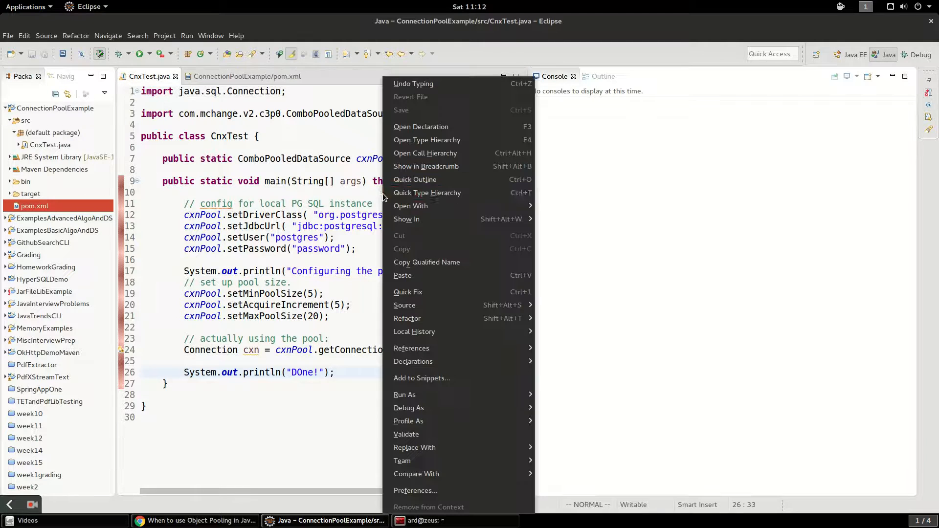
mouse_move(405, 394)
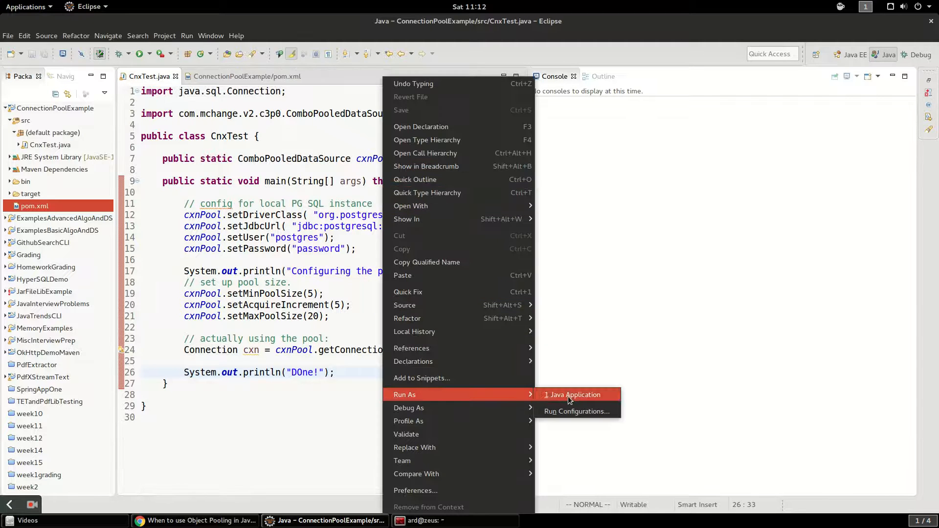
left_click(573, 394)
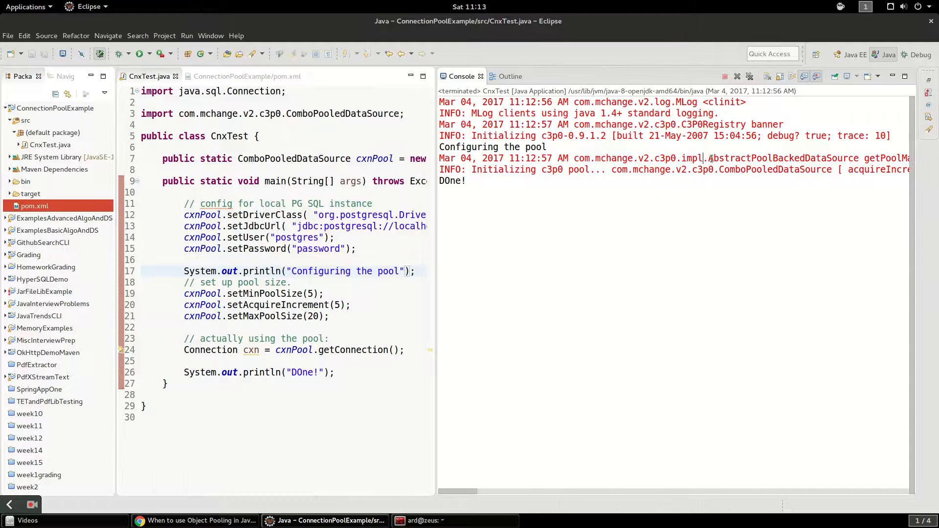
- Show pom.xml with the c3p0 0.9.1.2 and postgresql 9.4.1212 dependencies
scroll("right", 3)
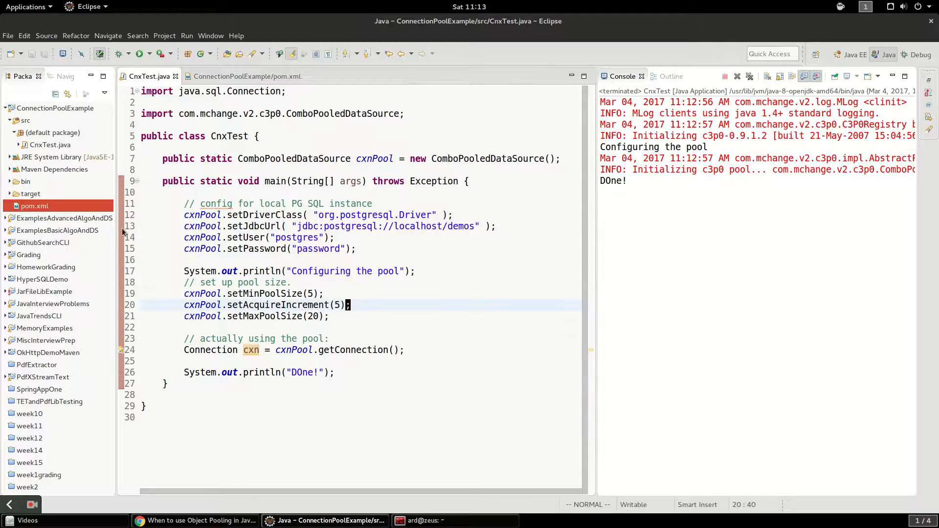
left_click(246, 77)
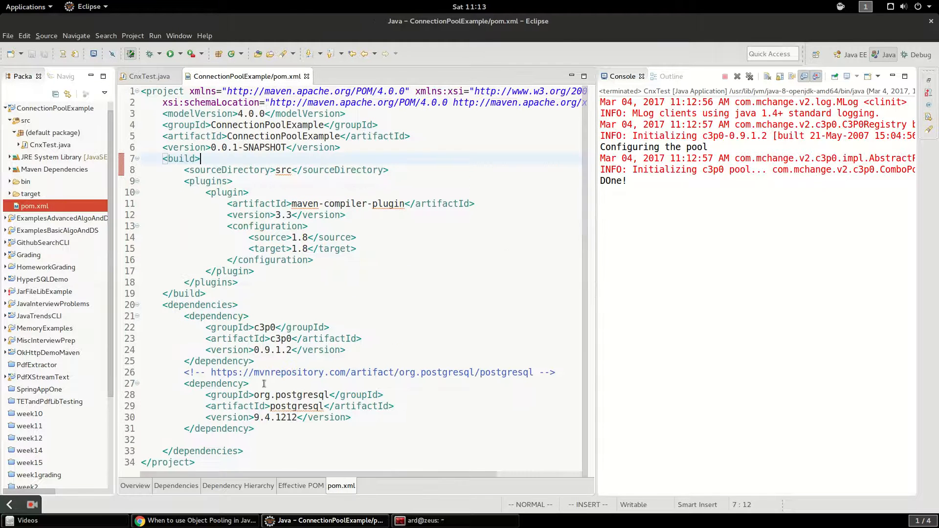
- Return to the Chrome blog post and scroll to the full connection pool code block
left_click(149, 76)
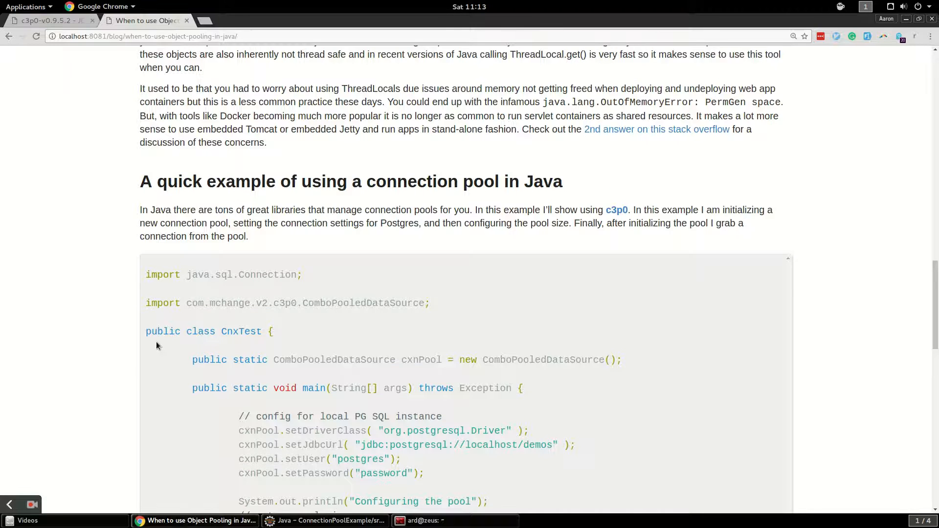
scroll("down", 3)
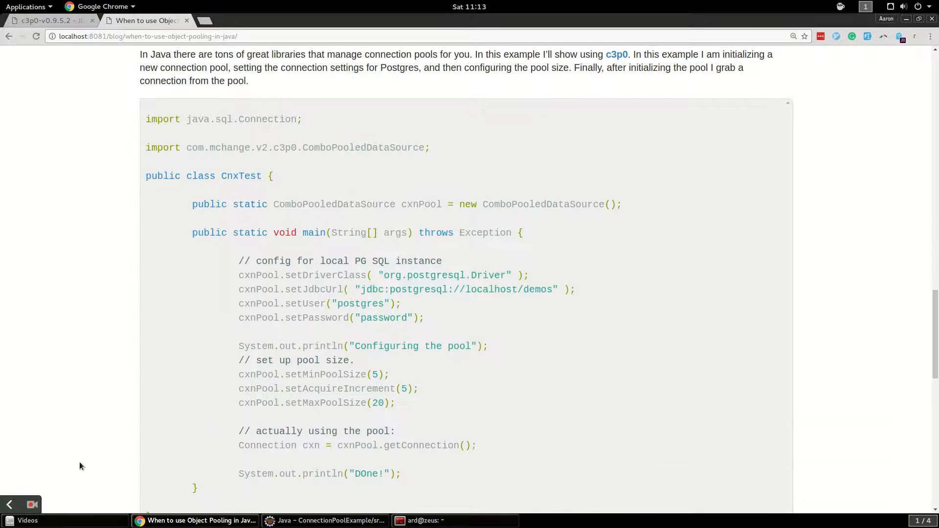